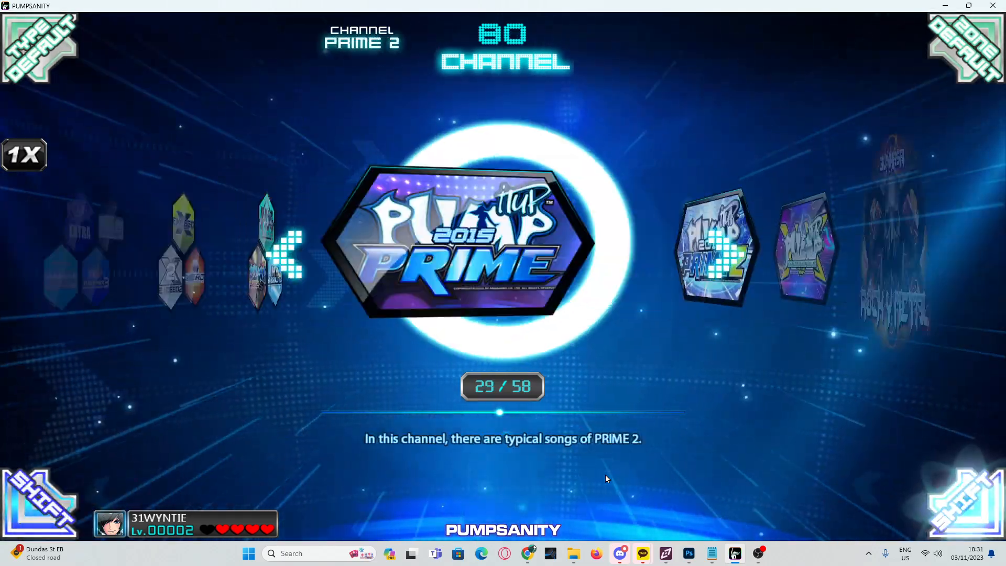
- Enter the Remove the Defender custom channel, landing on Najdorf's 155 BPM song, 001 of 001
click(442, 248)
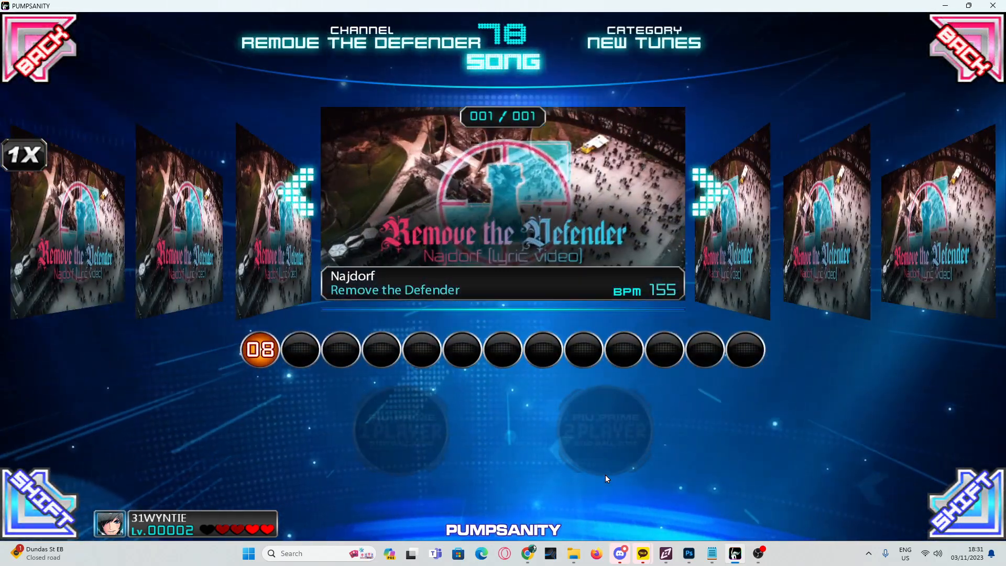